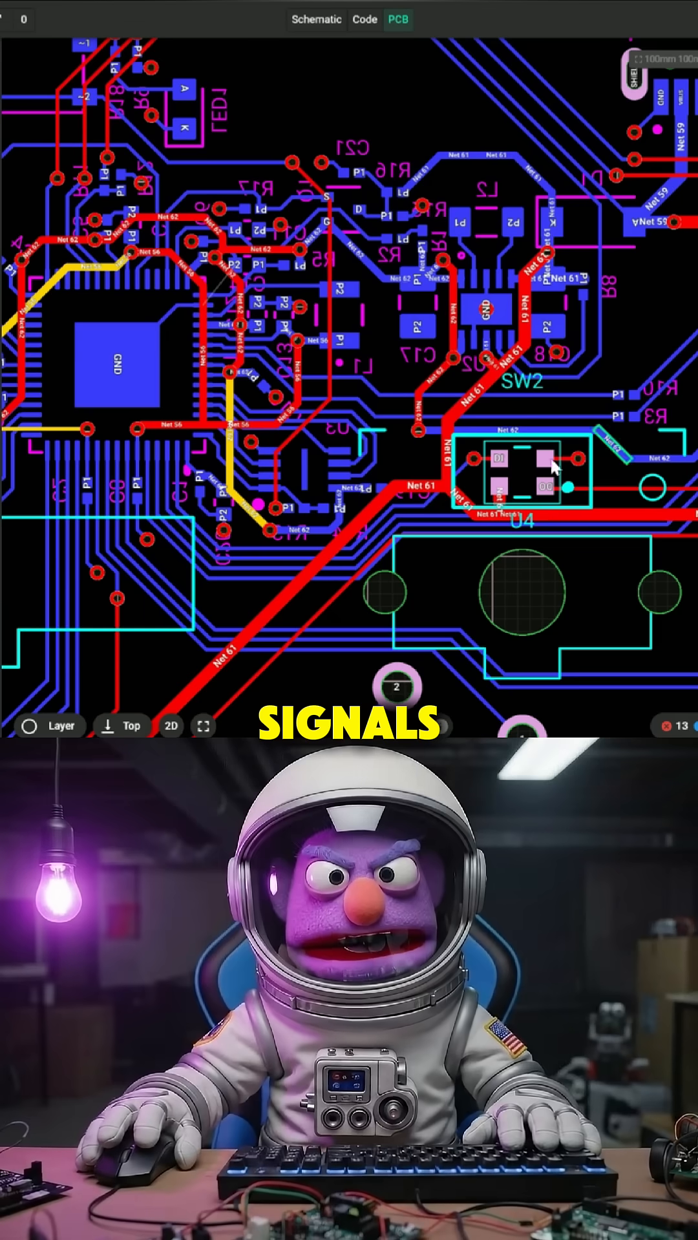
# Show the layer visibility list and isolate Mid-Layer 2 on the keyboard PCB
pyautogui.click(51, 726)
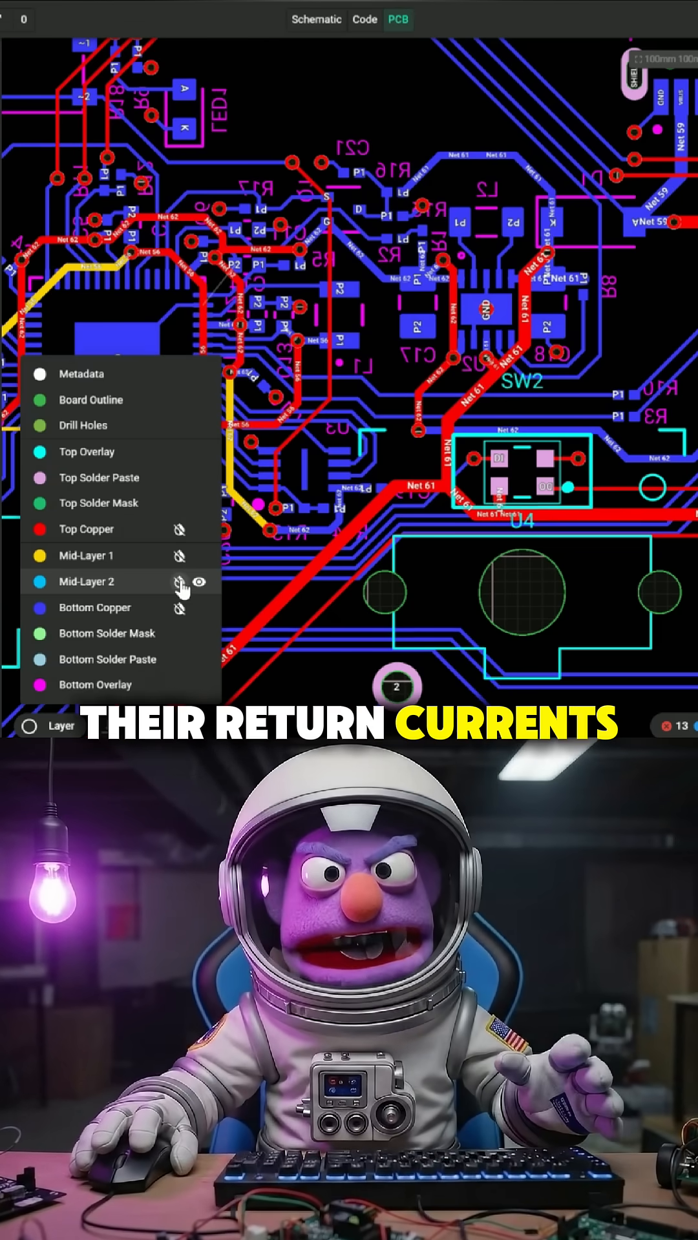
pyautogui.click(199, 582)
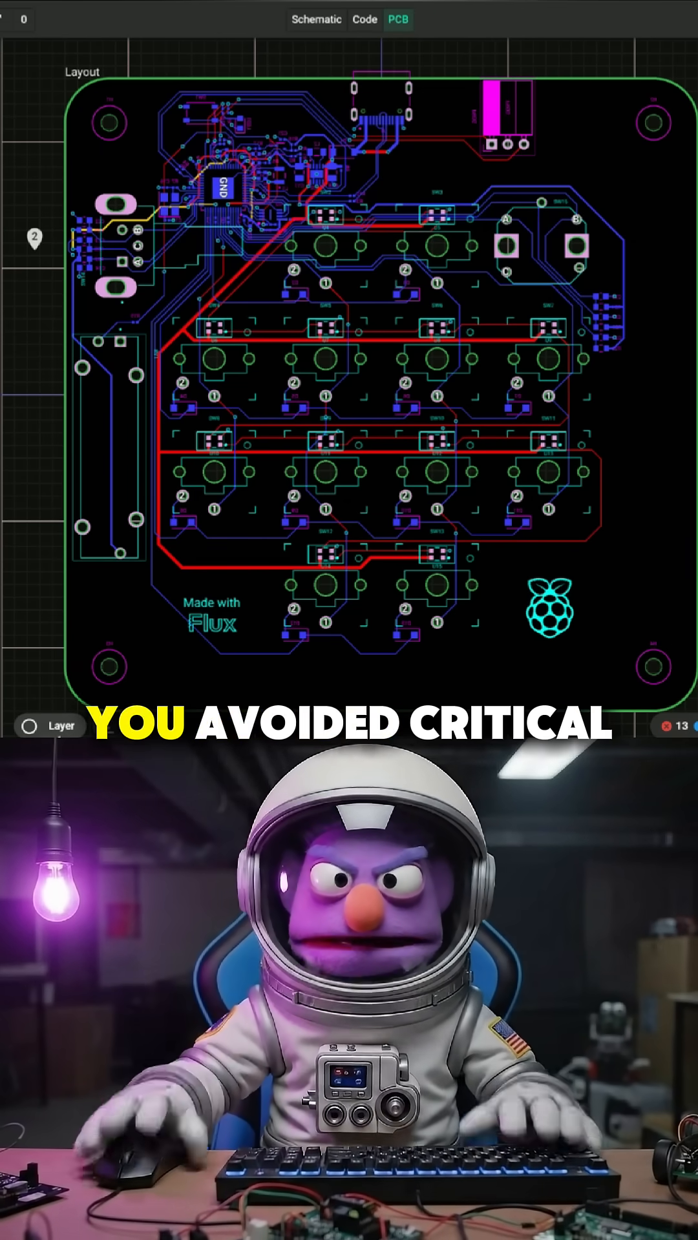
# Solo the Top Copper layer, then switch the keyboard board to a 3D render
pyautogui.click(49, 726)
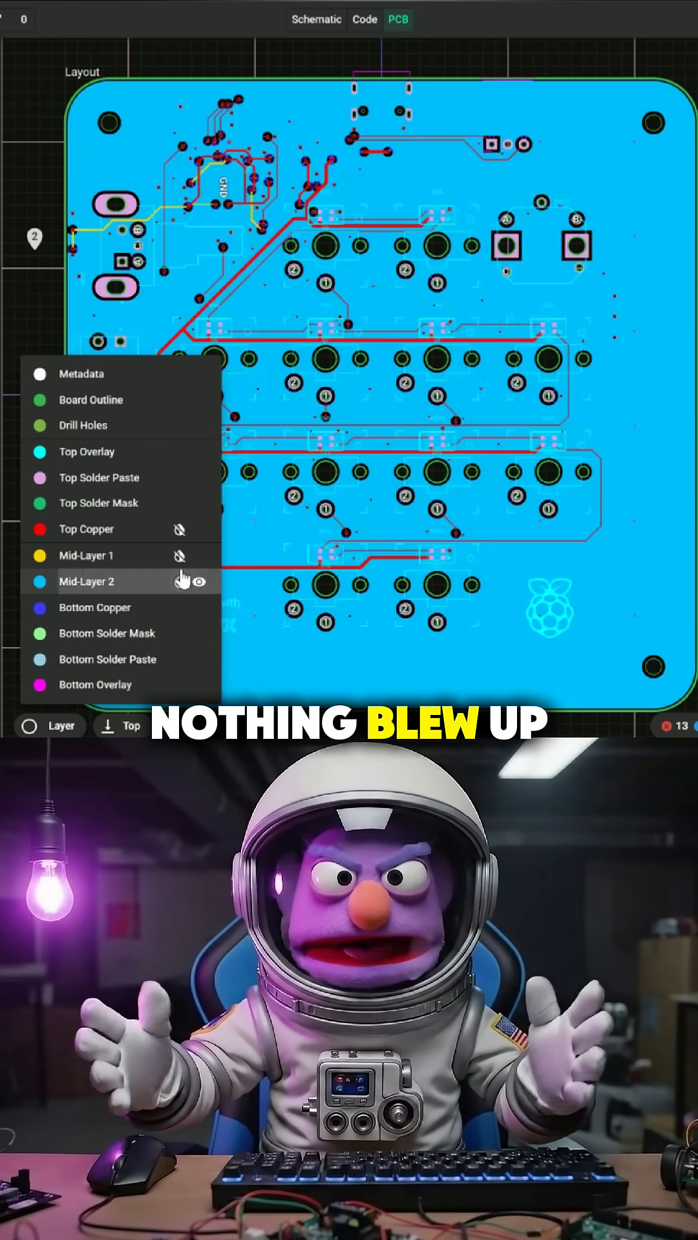
pyautogui.click(199, 530)
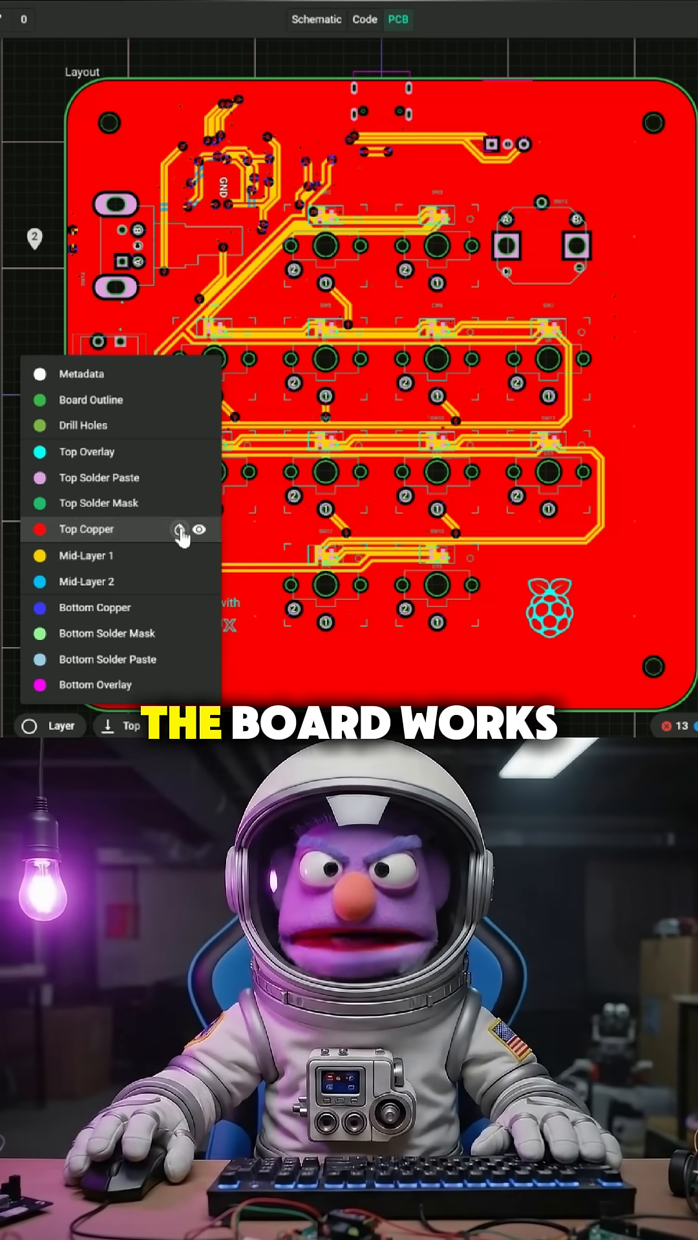
pyautogui.click(169, 726)
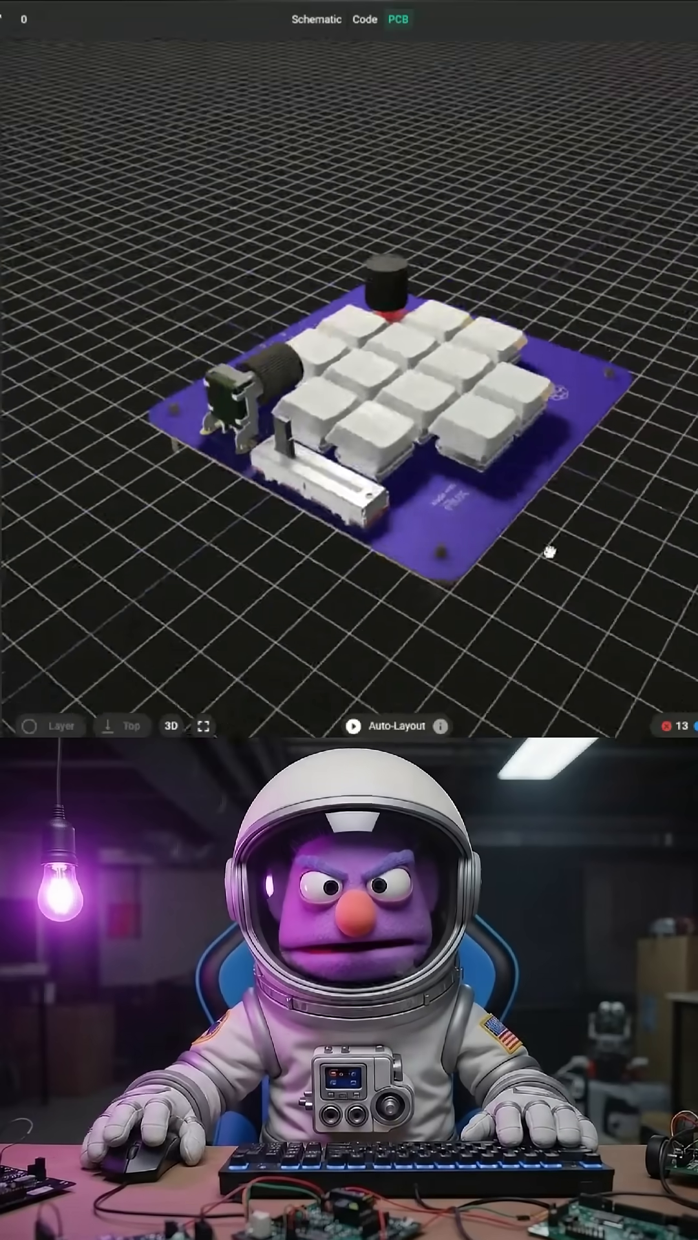